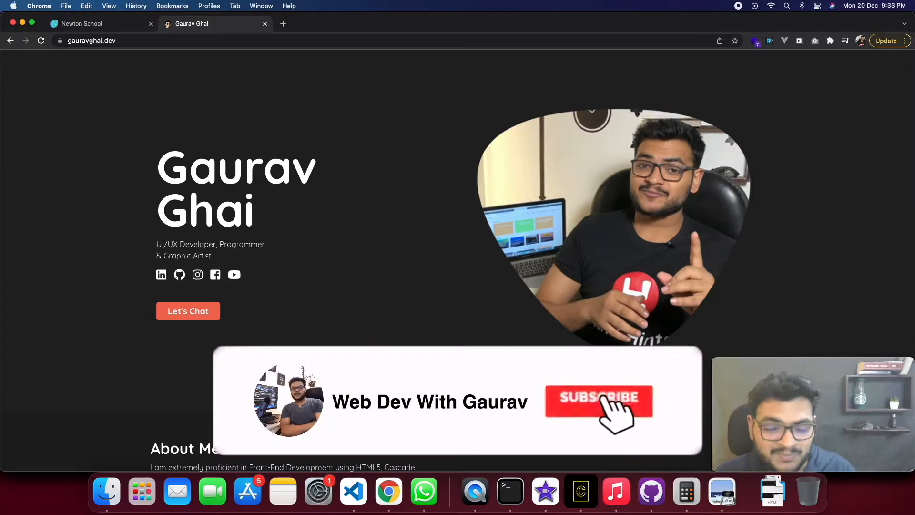
Bring up the Interview Series playground with its DevTools console visible.
{"action": "left_click", "coordinate": [598, 398]}
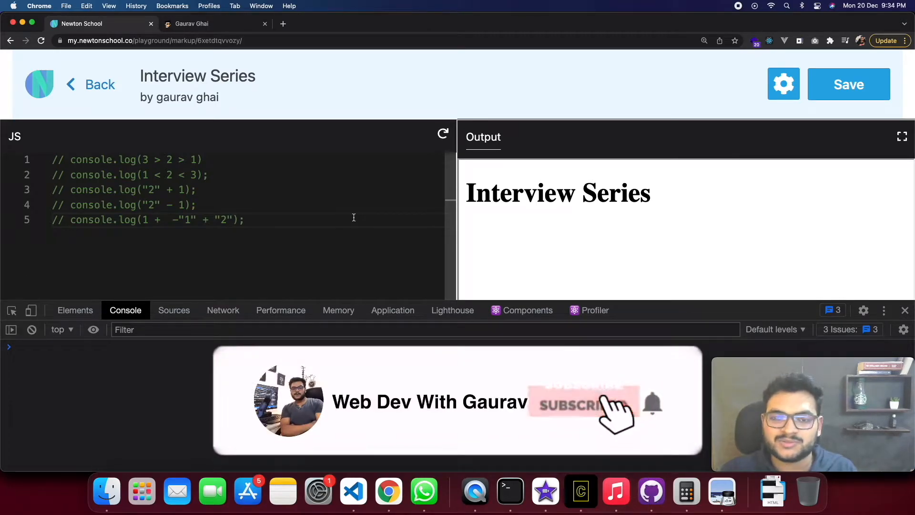
Insert a blank line after the first question console.log(3 > 2 > 1).
{"action": "left_click", "coordinate": [582, 404]}
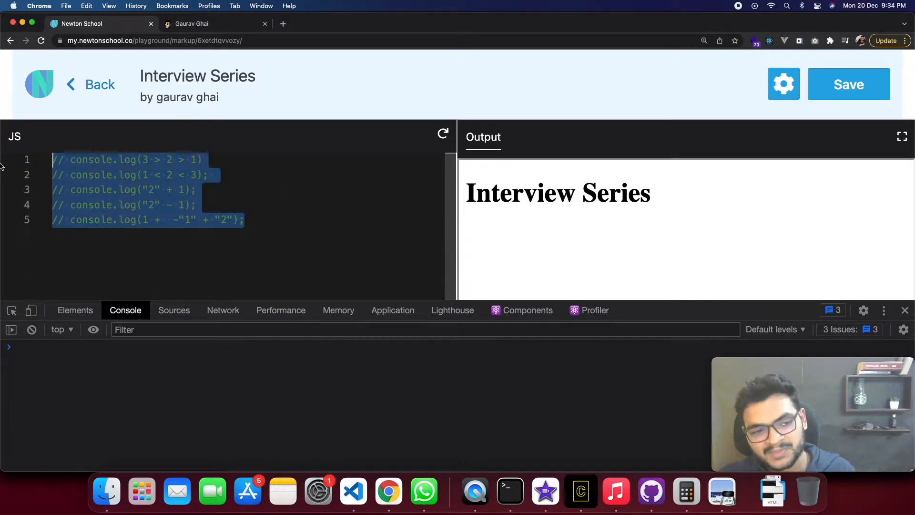
{"action": "mouse_move", "coordinate": [247, 152]}
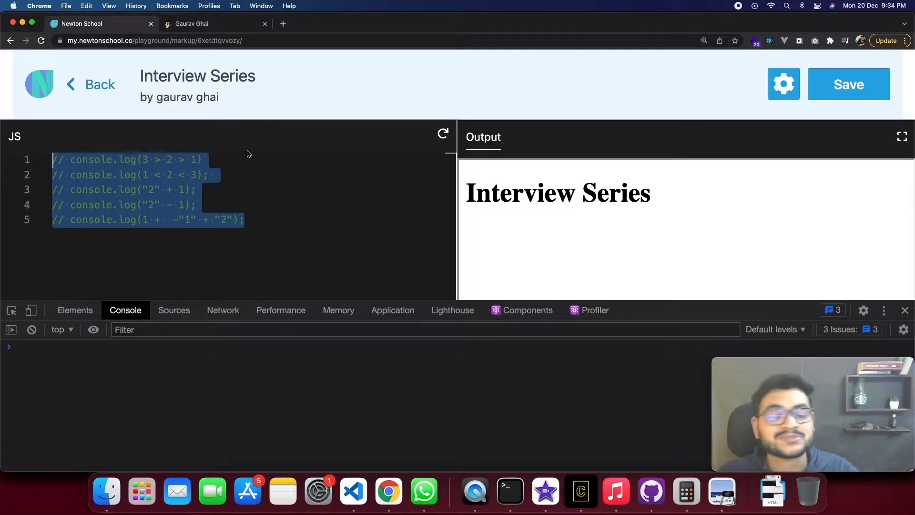
{"action": "left_click", "coordinate": [271, 162]}
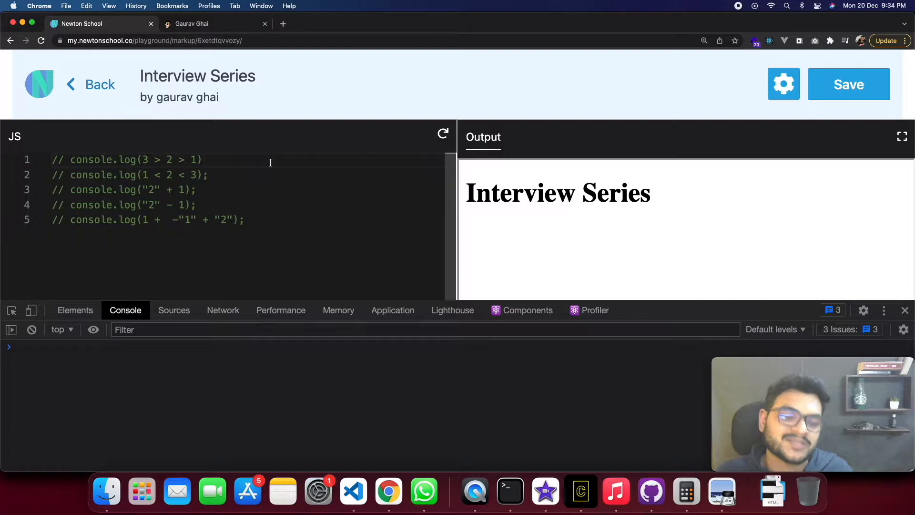
{"action": "key", "text": "Enter"}
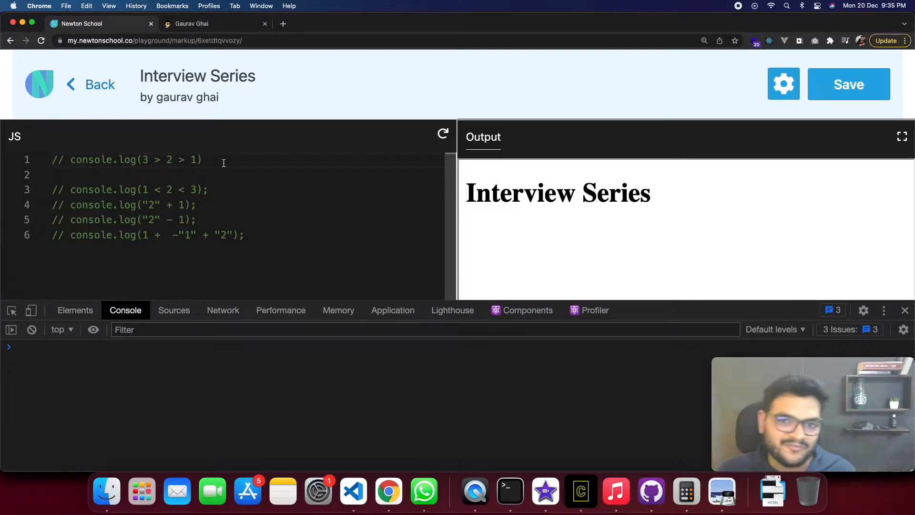
Append a //true guess to the 3 > 2 > 1 question, uncomment it, and select 3 > 2 for wrapping.
{"action": "left_click", "coordinate": [223, 160]}
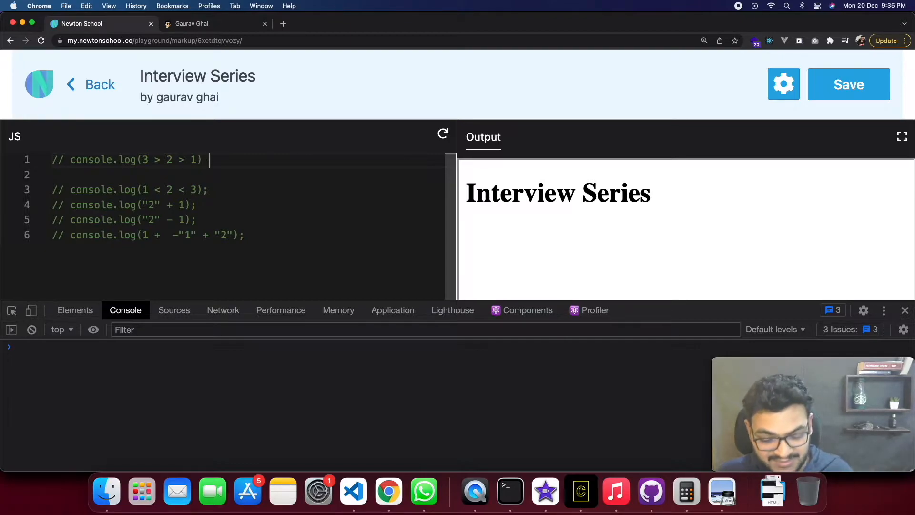
{"action": "type", "text": "//tr"}
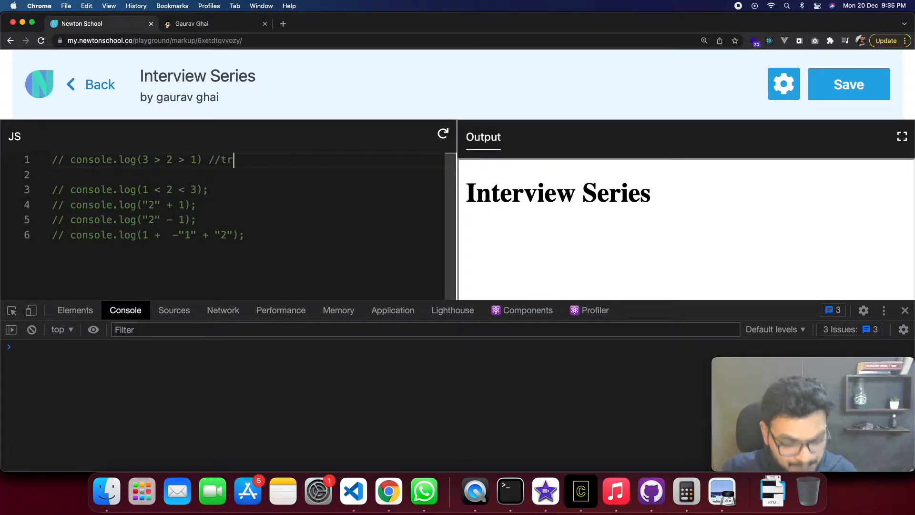
{"action": "type", "text": "ue"}
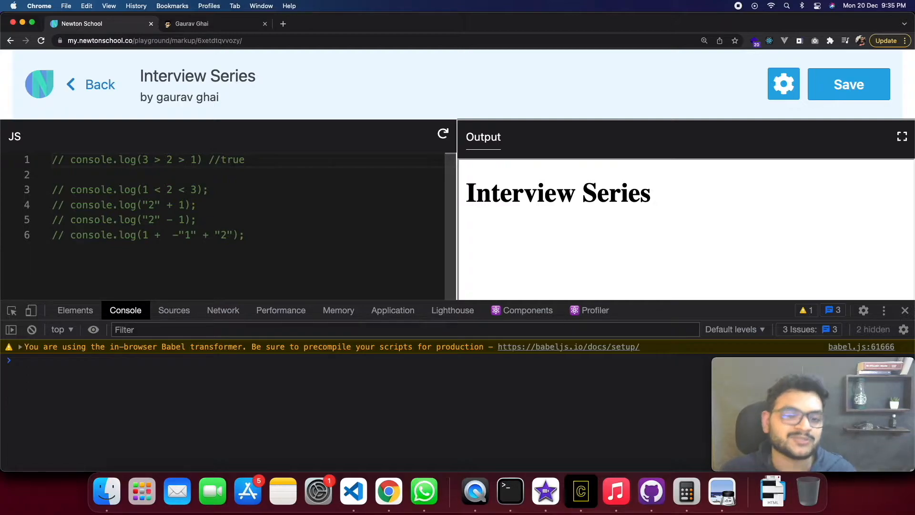
{"action": "left_click_drag", "start_coordinate": [51, 159], "coordinate": [204, 159]}
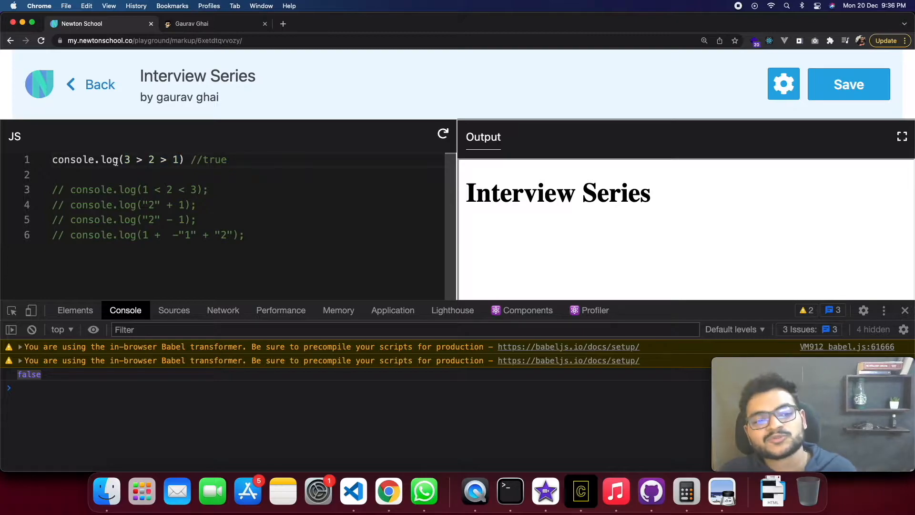
{"action": "left_click_drag", "start_coordinate": [123, 159], "coordinate": [169, 159]}
{"action": "type", "text": "("}
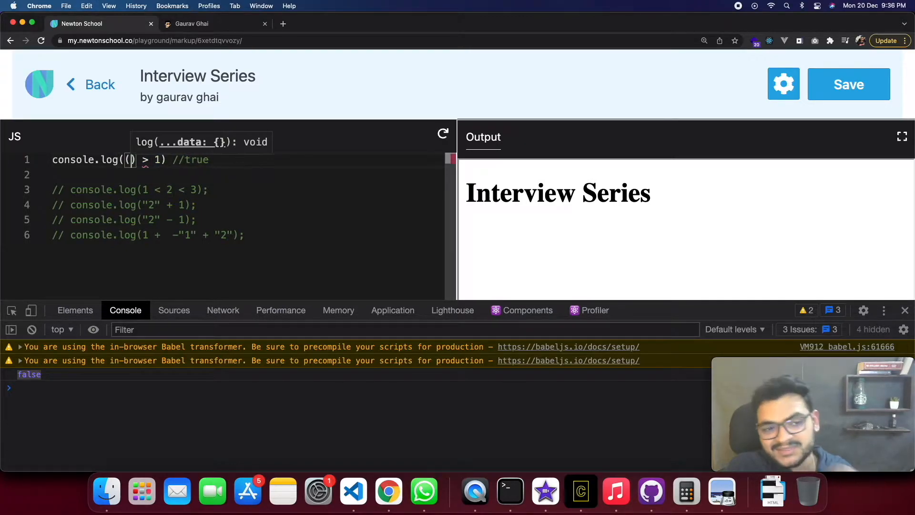
Evaluate (3 > 2) > 1 step by step, substituting true > 1 to explain the false result.
{"action": "type", "text": "3 > 2"}
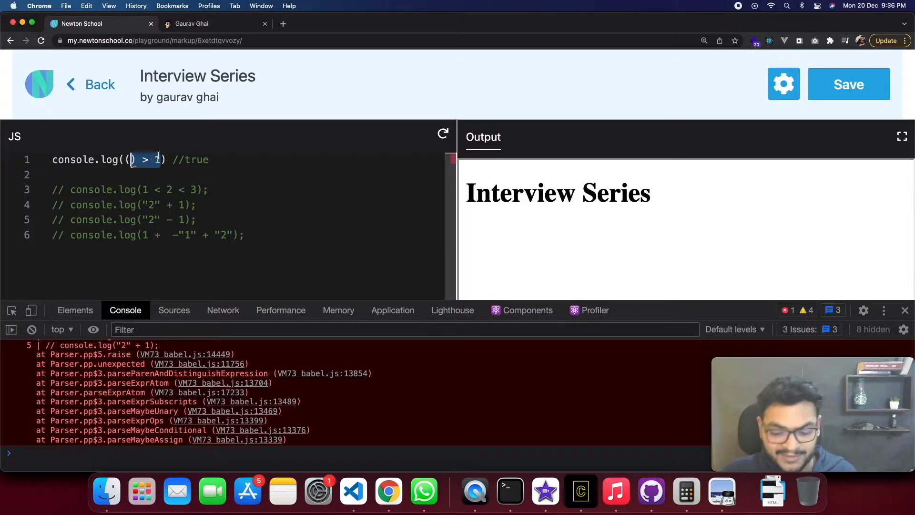
{"action": "key", "text": "Delete"}
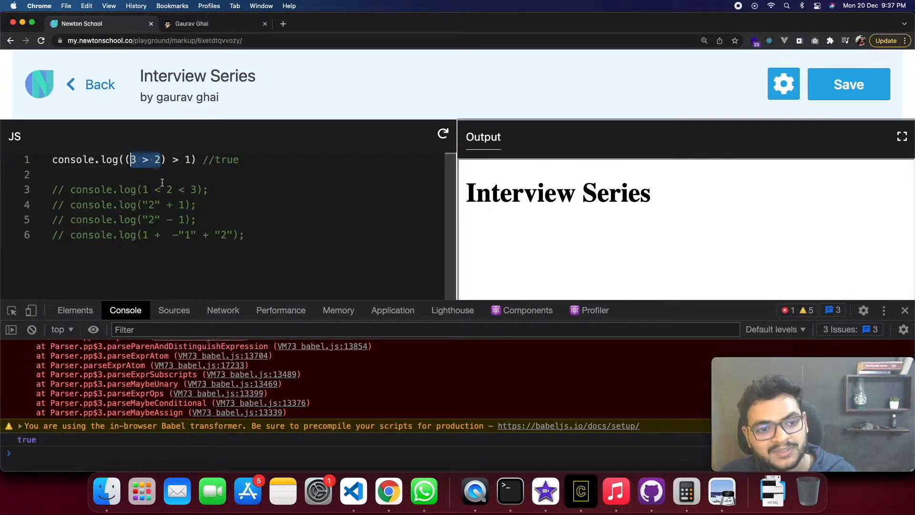
{"action": "left_click", "coordinate": [174, 311]}
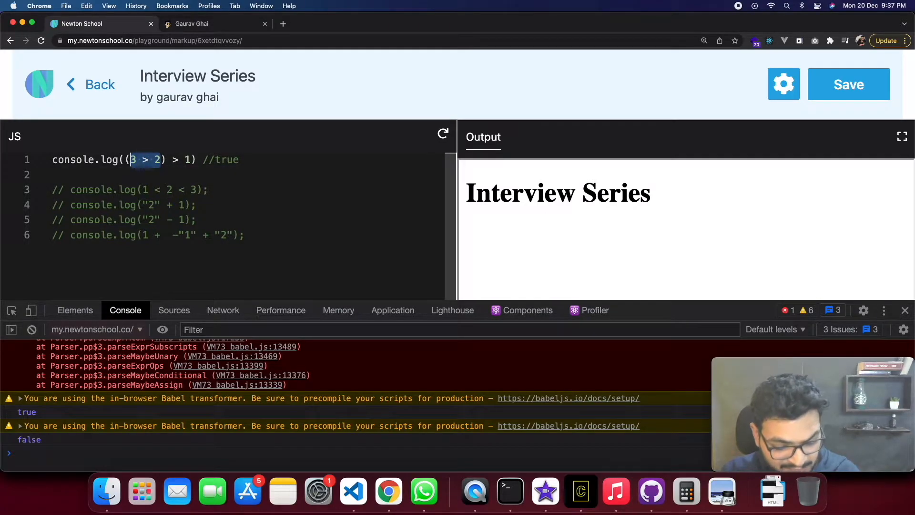
{"action": "type", "text": "true"}
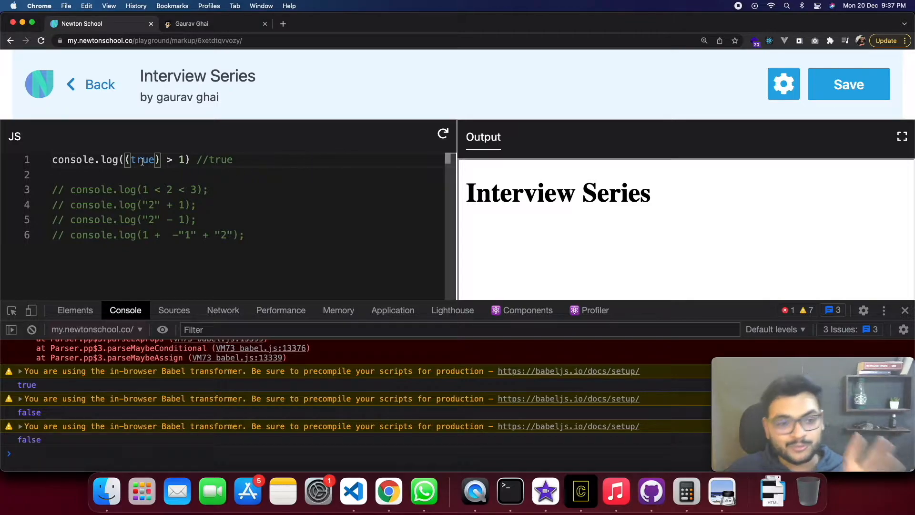
{"action": "double_click", "coordinate": [143, 160]}
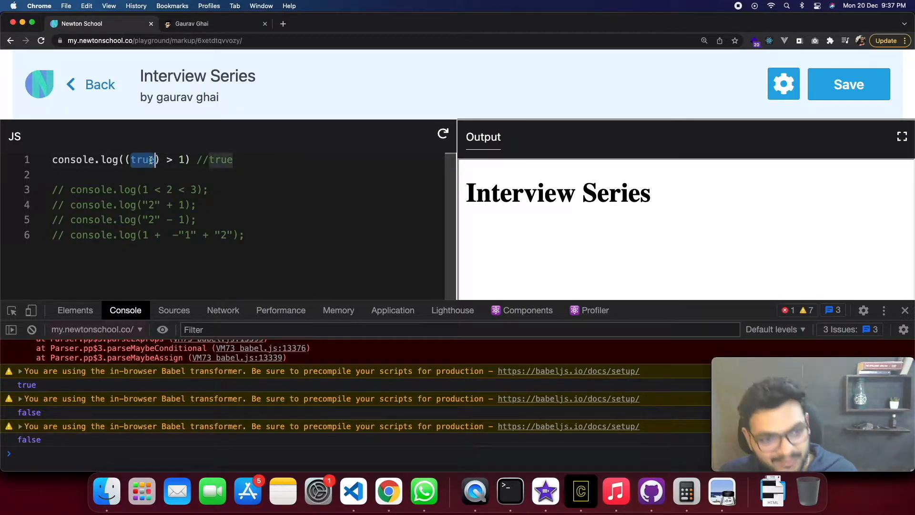
{"action": "key", "text": "Backspace"}
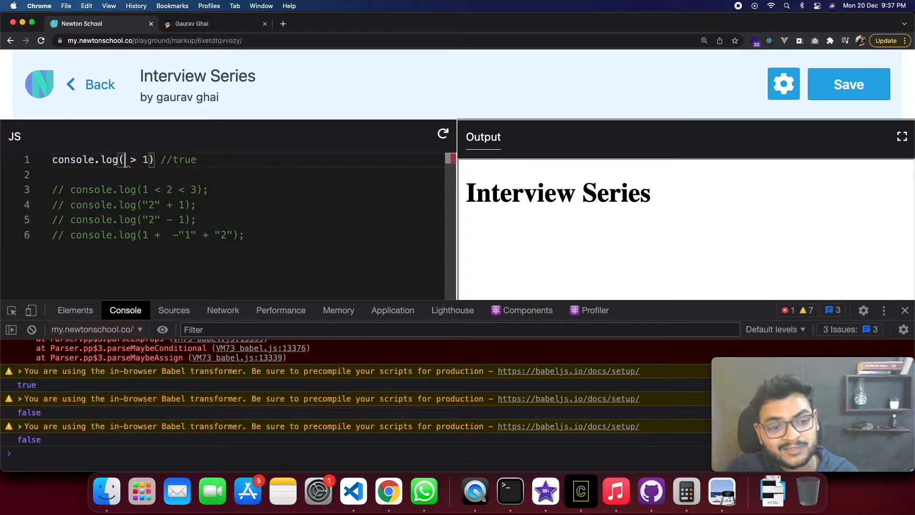
{"action": "type", "text": "true"}
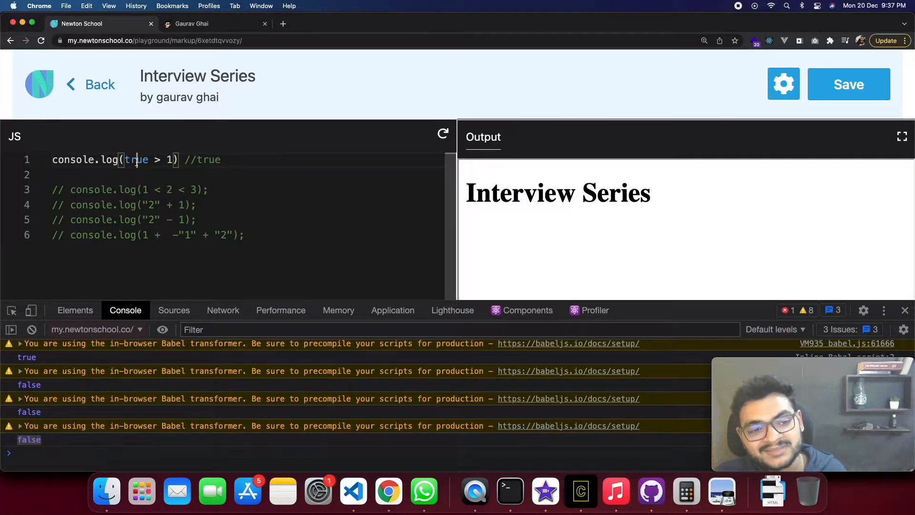
{"action": "type", "text": "1"}
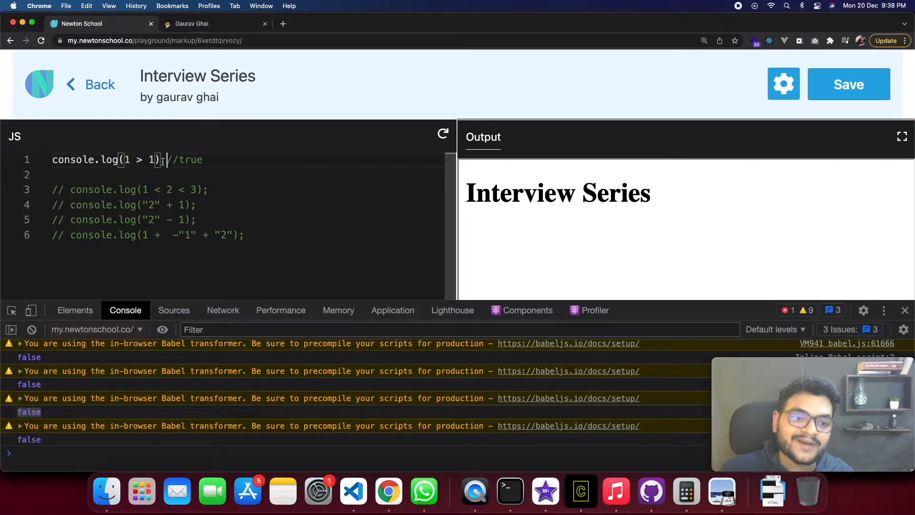
Restore the line to console.log(3 > 2 > 1), re-comment it and clear the console.
{"action": "left_click_drag", "start_coordinate": [165, 159], "coordinate": [76, 159]}
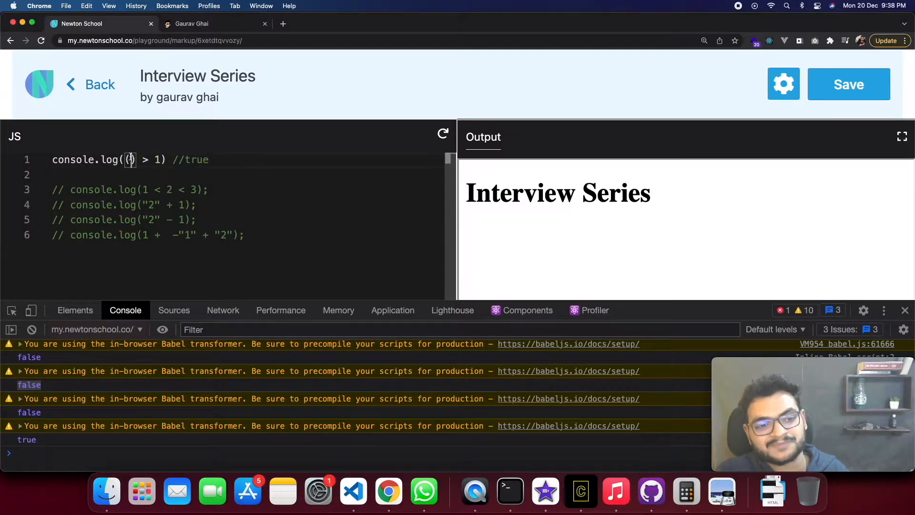
{"action": "type", "text": "3 > 2"}
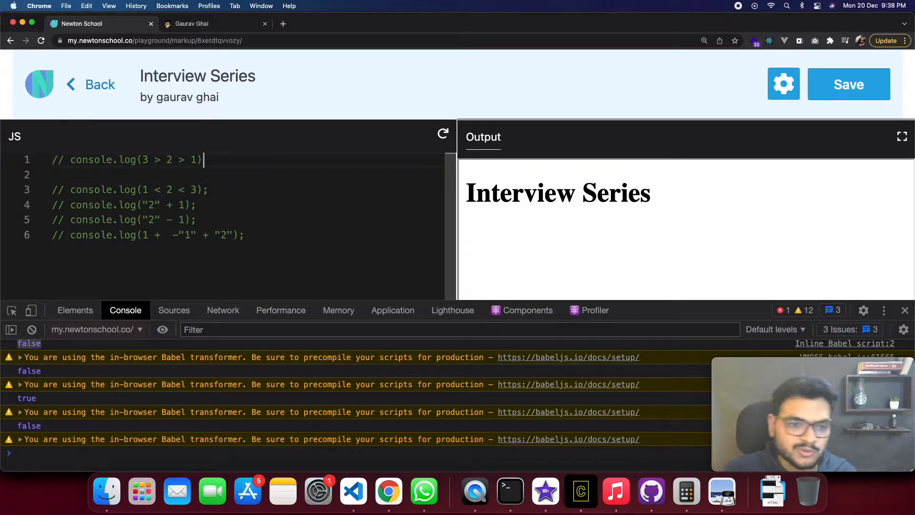
{"action": "left_click", "coordinate": [31, 328]}
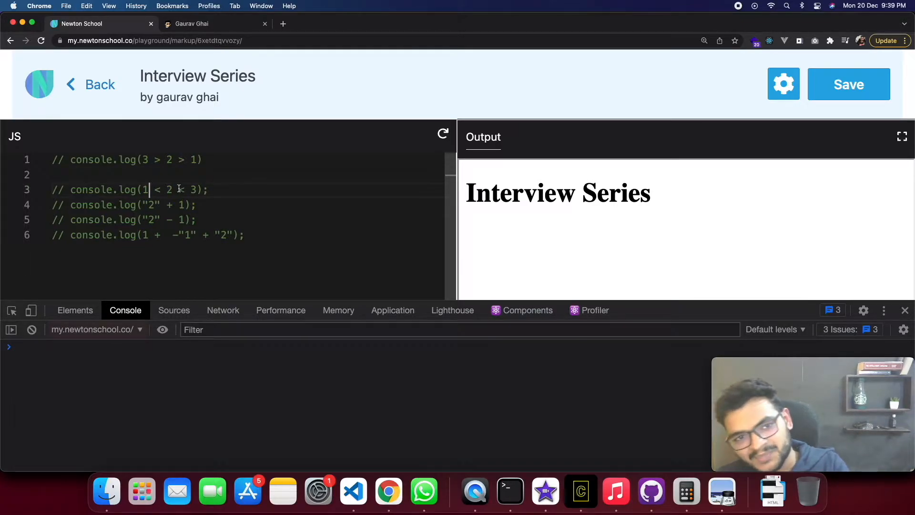
Uncomment console.log(1 < 2 < 3), reduce it to 1 < 3 and run it.
{"action": "triple_click", "coordinate": [133, 190]}
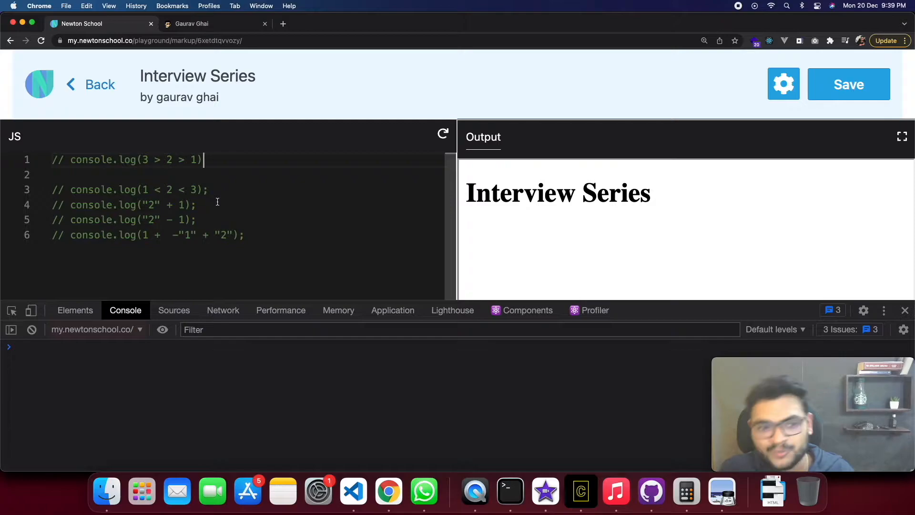
{"action": "left_click_drag", "start_coordinate": [145, 188], "coordinate": [172, 189]}
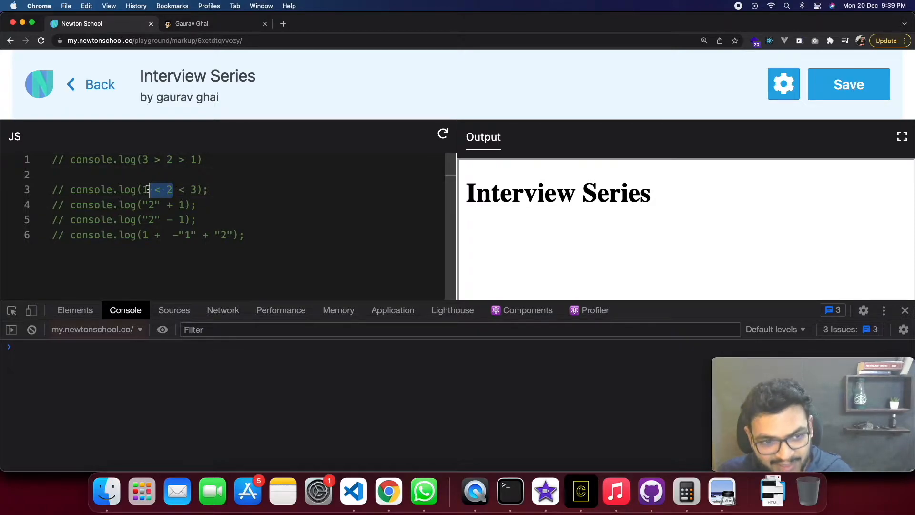
{"action": "key", "text": "Backspace"}
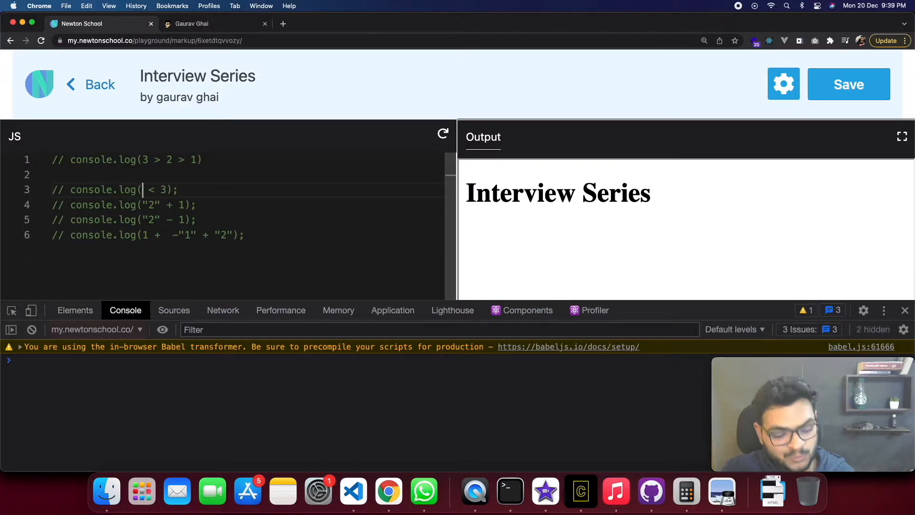
{"action": "type", "text": "1 < 2"}
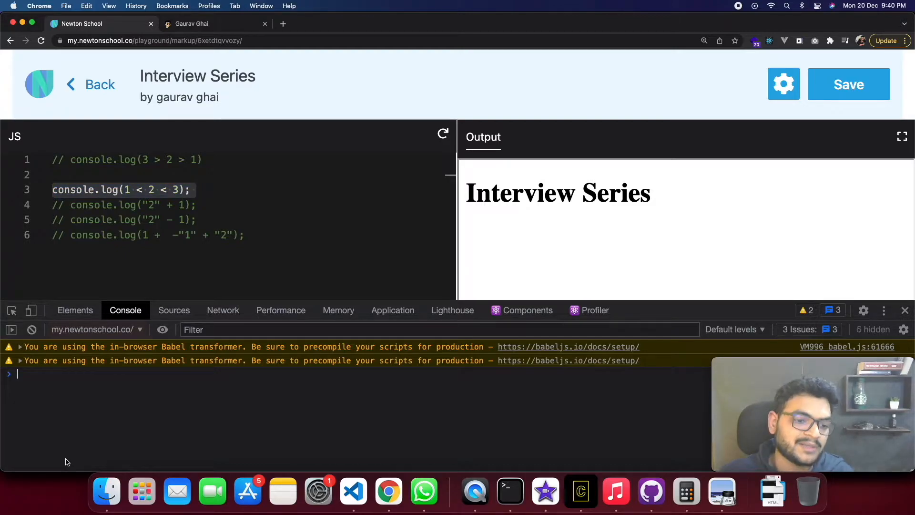
{"action": "left_click", "coordinate": [442, 133]}
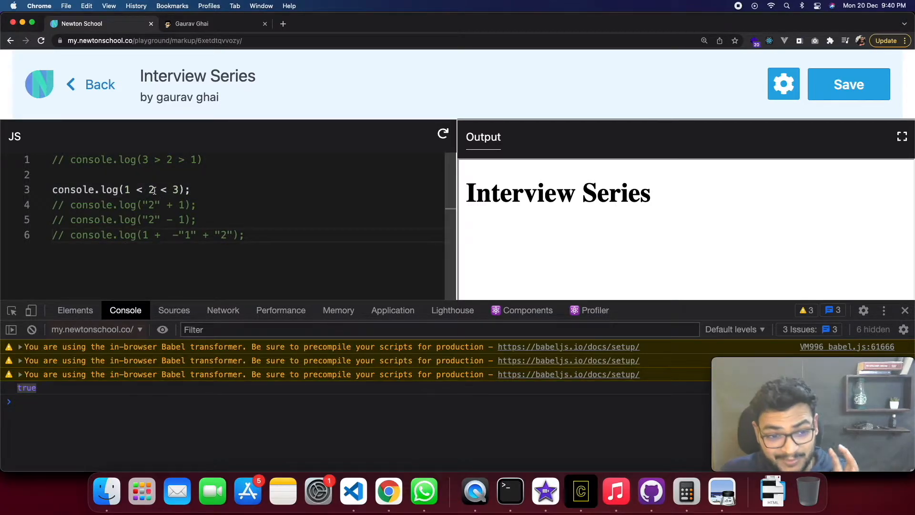
Try (1 < 2) < 3 and 1 < 1 variants, confirm true, then restore and re-comment the line.
{"action": "left_click_drag", "start_coordinate": [123, 190], "coordinate": [158, 190]}
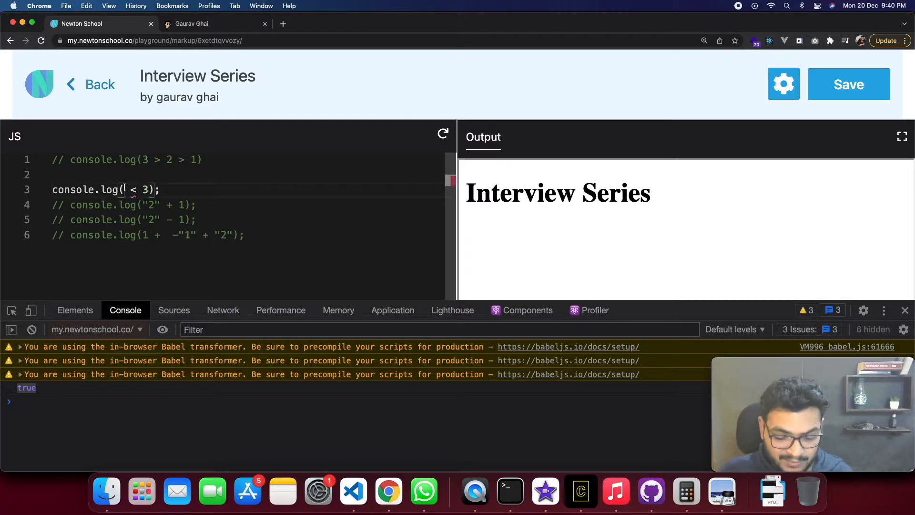
{"action": "type", "text": "(1 < 2)"}
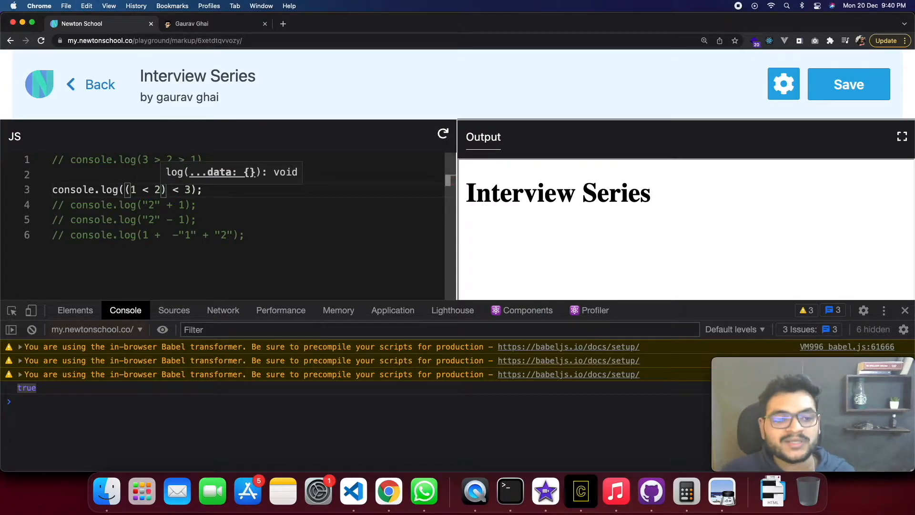
{"action": "left_click", "coordinate": [442, 134]}
{"action": "type", "text": "1"}
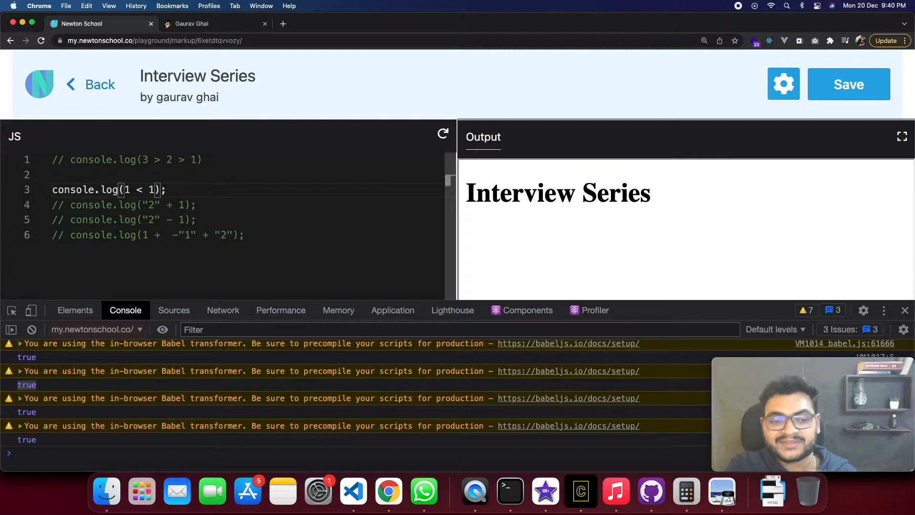
{"action": "key", "text": "Backspace"}
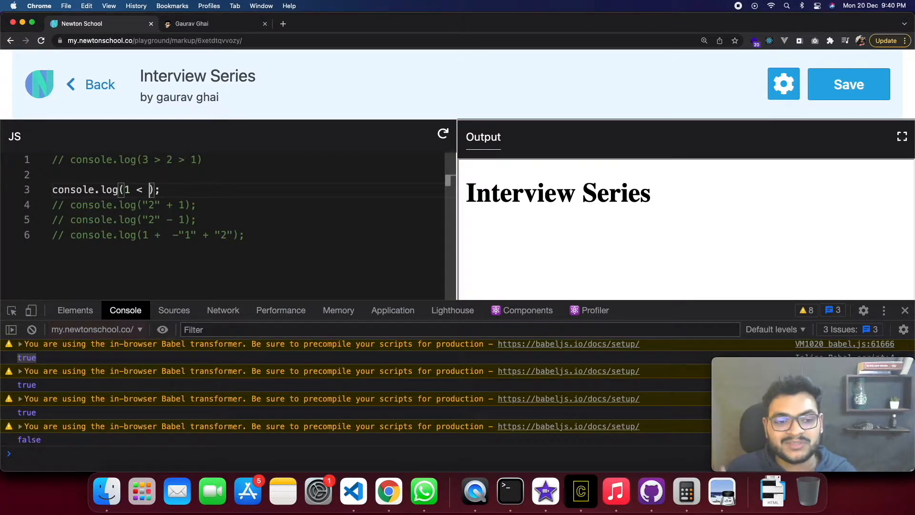
{"action": "type", "text": "3"}
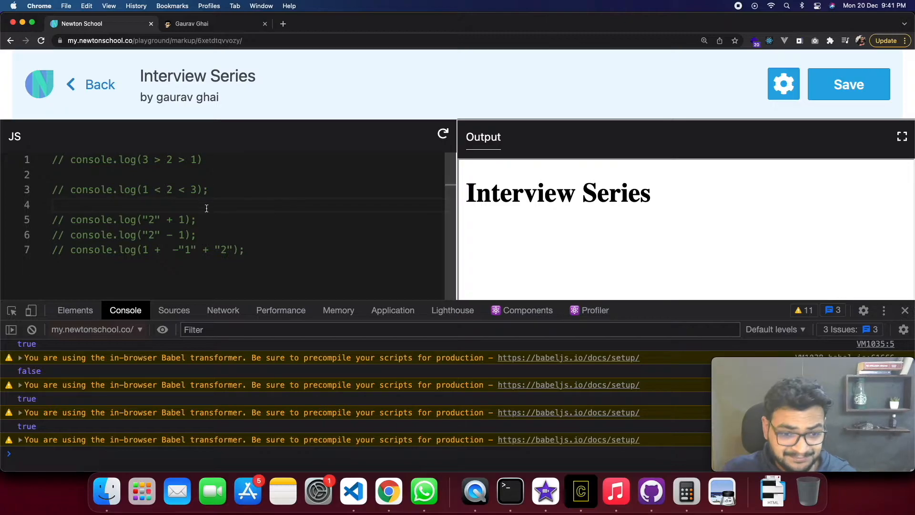
{"action": "triple_click", "coordinate": [123, 219]}
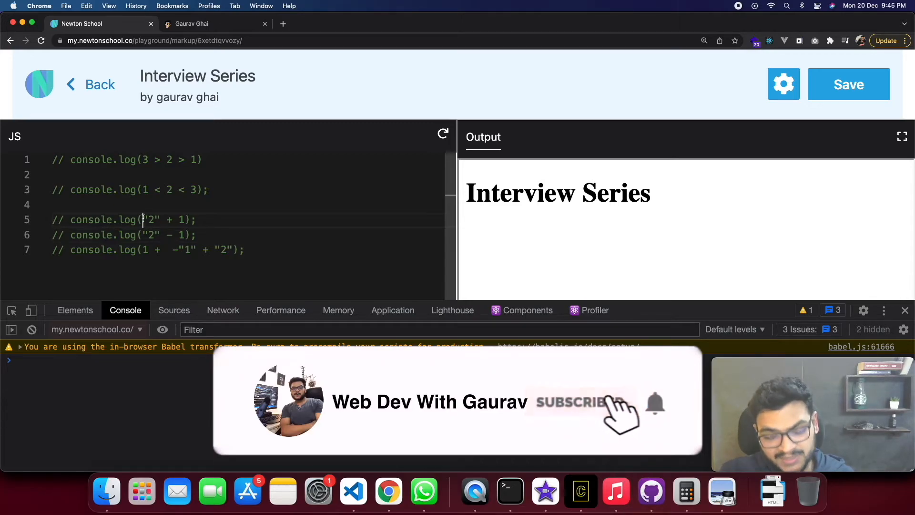
Run +"2" + 1 to log 3, re-comment it, and uncomment "2" - 1 to log 1.
{"action": "type", "text": "+"}
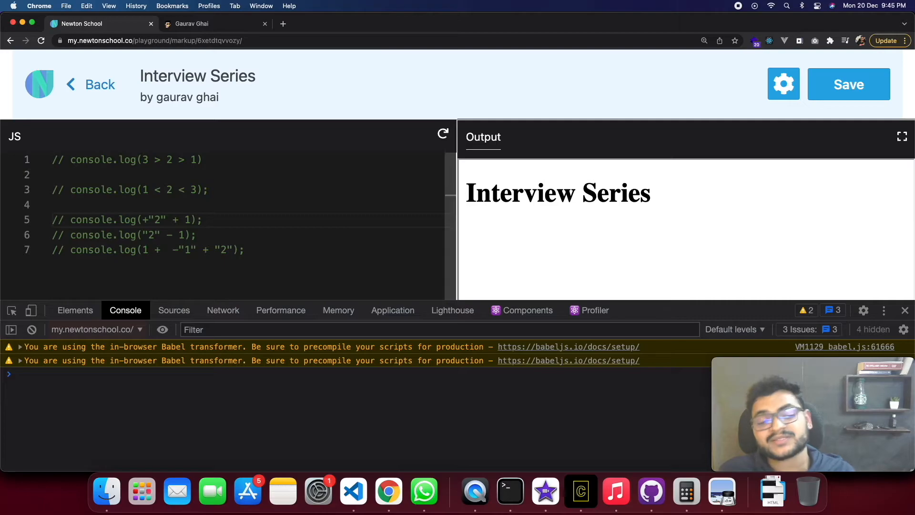
{"action": "triple_click", "coordinate": [124, 219]}
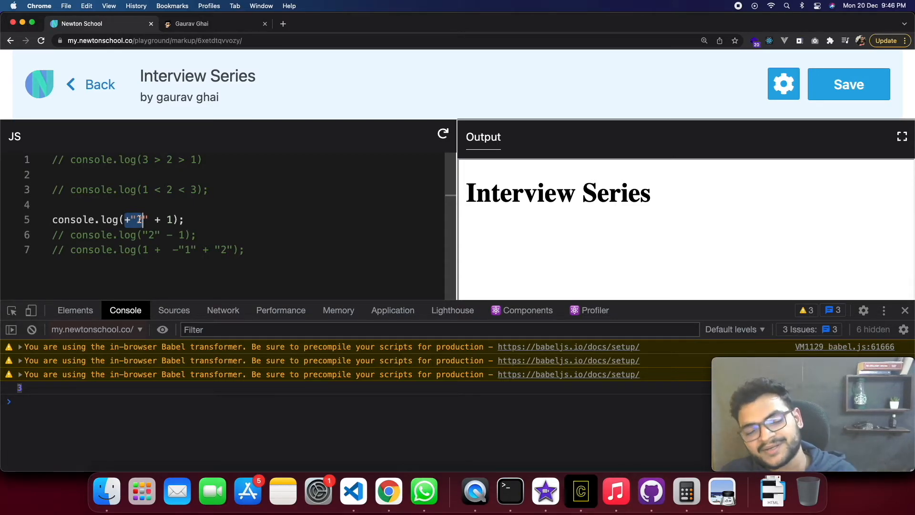
{"action": "triple_click", "coordinate": [118, 219]}
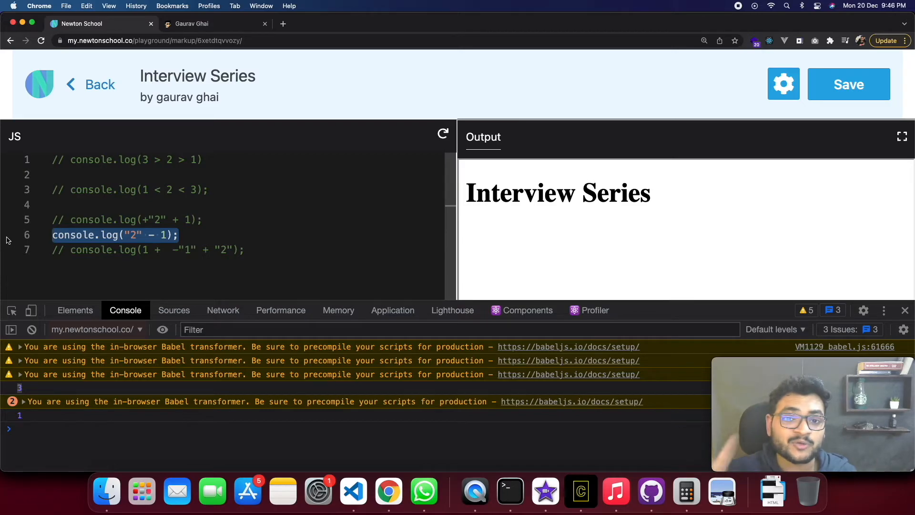
{"action": "type", "text": "//"}
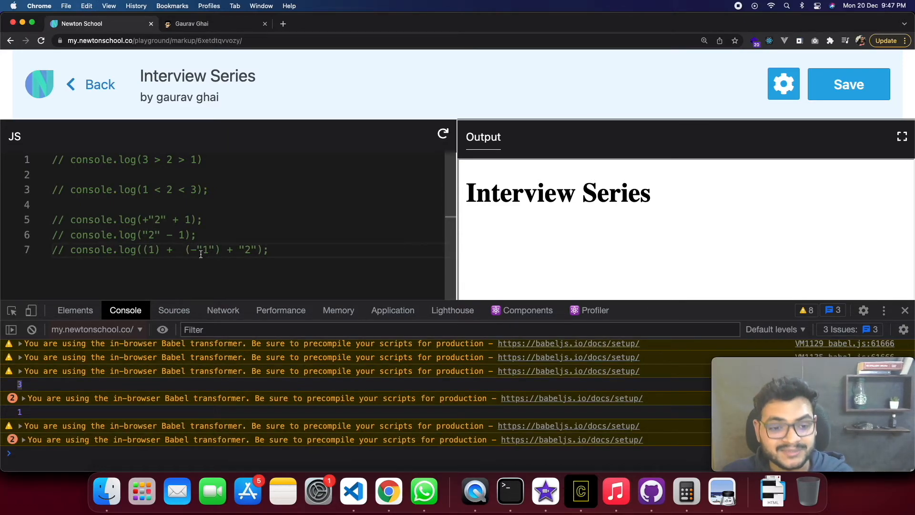
Rewrite line 7's middle operand from (-"1") to (-1) inside ((1) + (-1)) + "2".
{"action": "left_click_drag", "start_coordinate": [144, 249], "coordinate": [219, 250]}
{"action": "type", "text": "("}
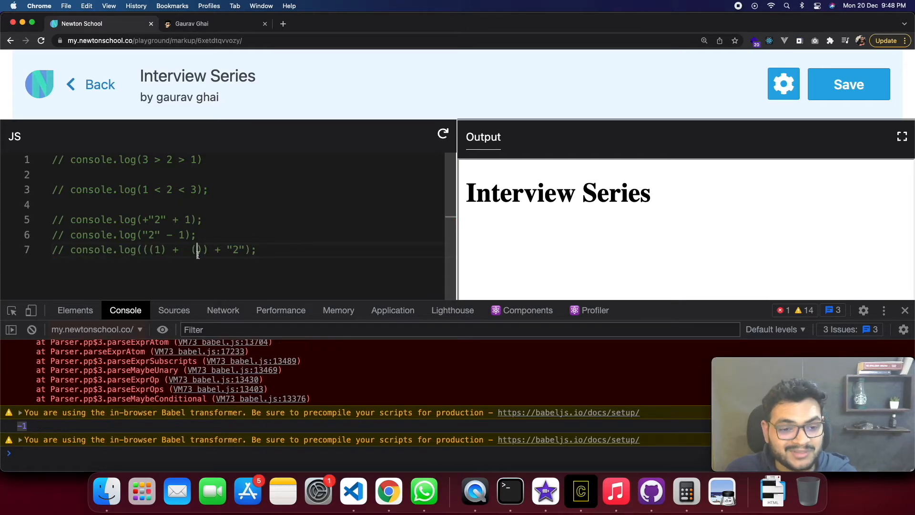
{"action": "type", "text": "-\"1"}
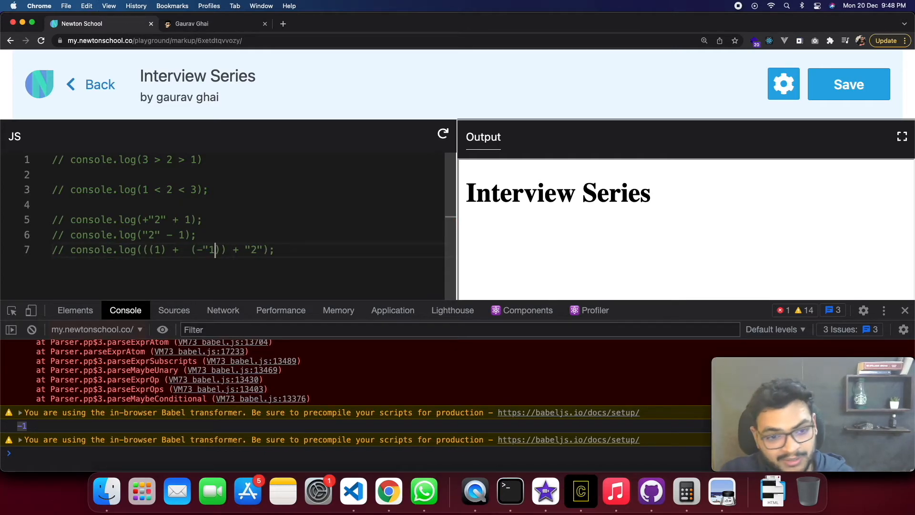
{"action": "key", "text": "Backspace"}
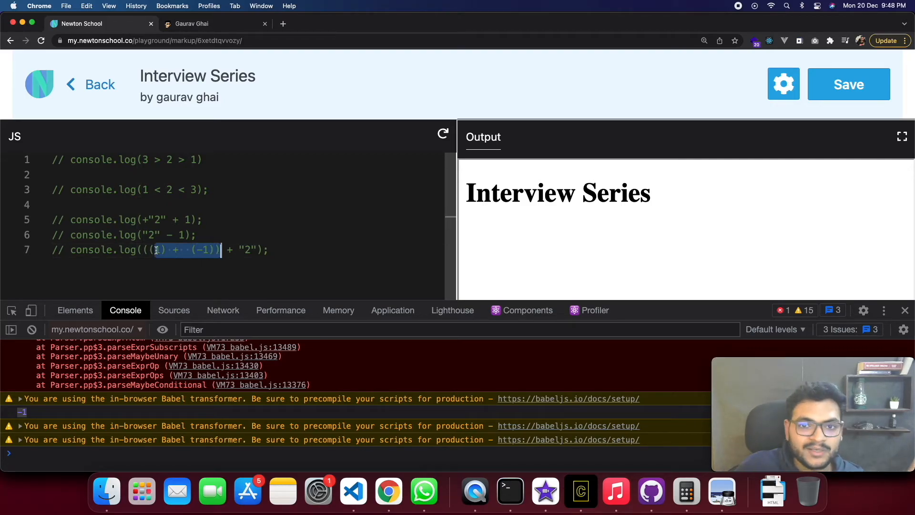
Simplify line 7 to console.log(0 + "2") and run it to log 02.
{"action": "left_click", "coordinate": [174, 250]}
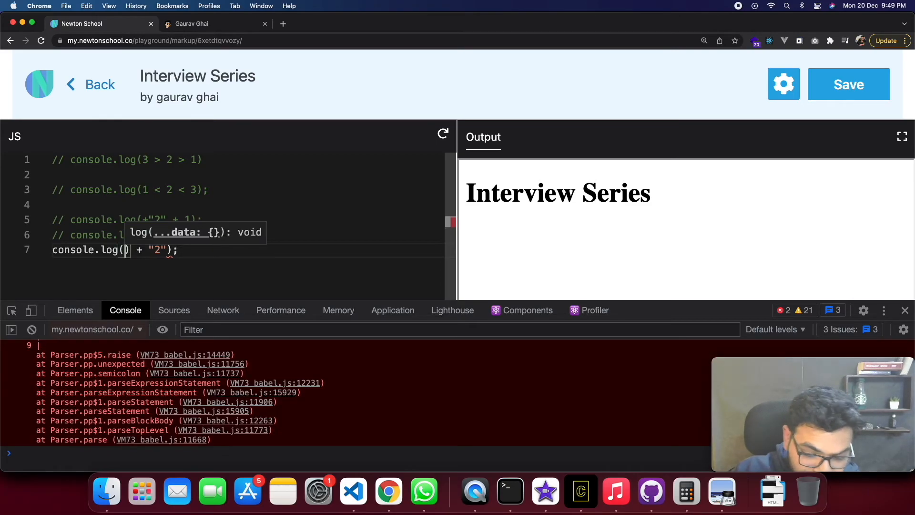
{"action": "type", "text": "0"}
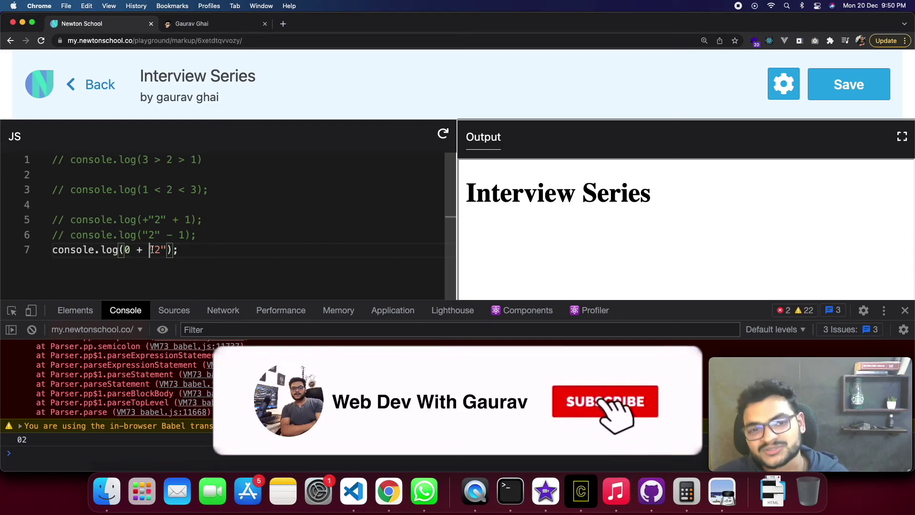
{"action": "left_click", "coordinate": [605, 401]}
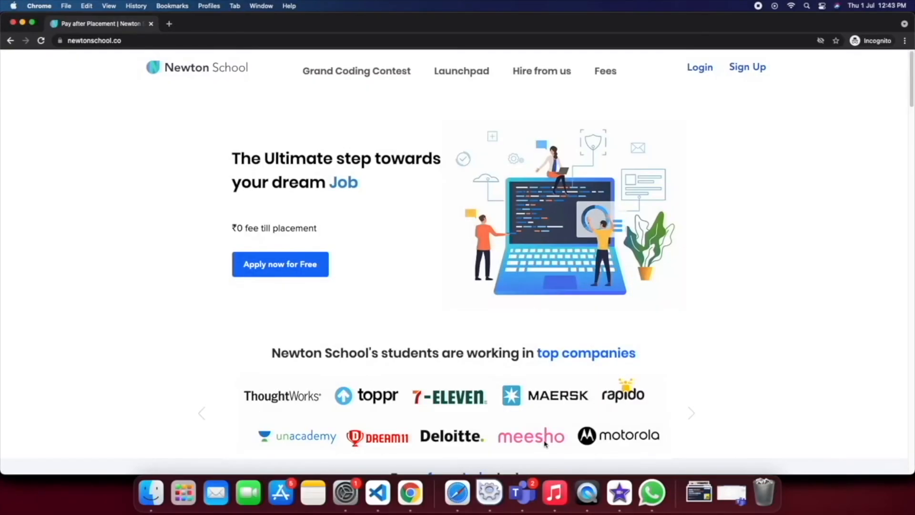
Scroll the Newton School homepage down past courses to the mentors and company logos.
{"action": "scroll", "scroll_direction": "down", "scroll_amount": 3}
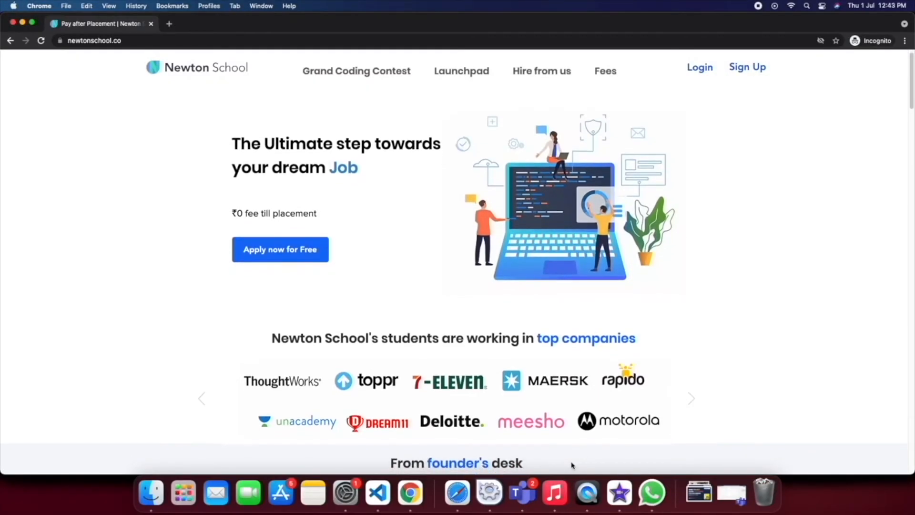
{"action": "scroll", "scroll_direction": "down", "scroll_amount": 3}
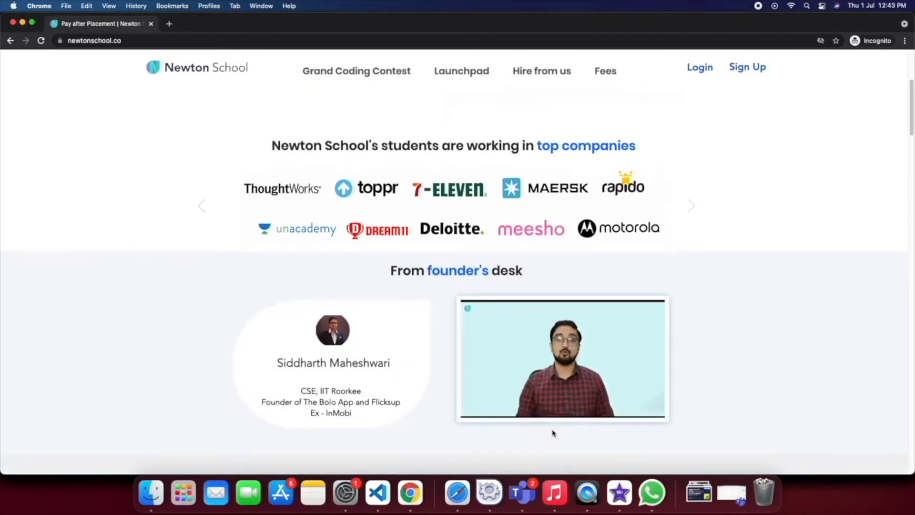
{"action": "scroll", "scroll_direction": "down", "scroll_amount": 3}
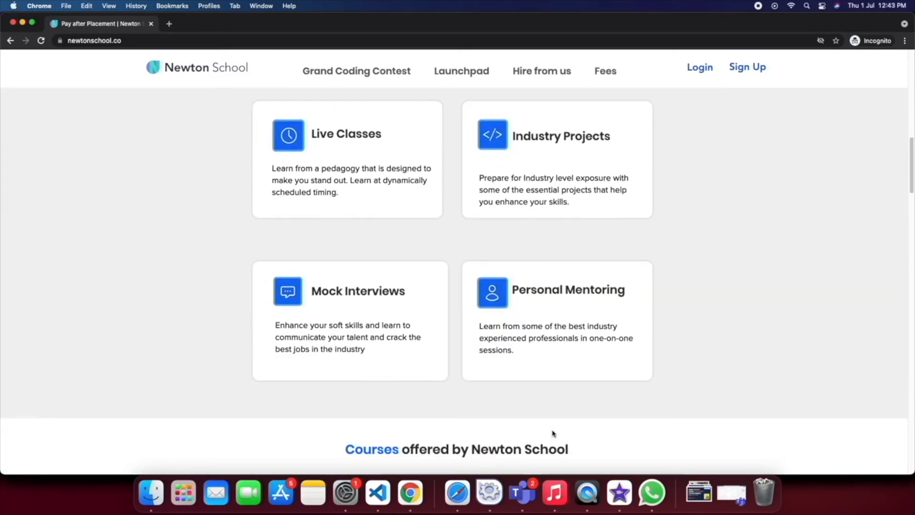
{"action": "scroll", "scroll_direction": "down", "scroll_amount": 3}
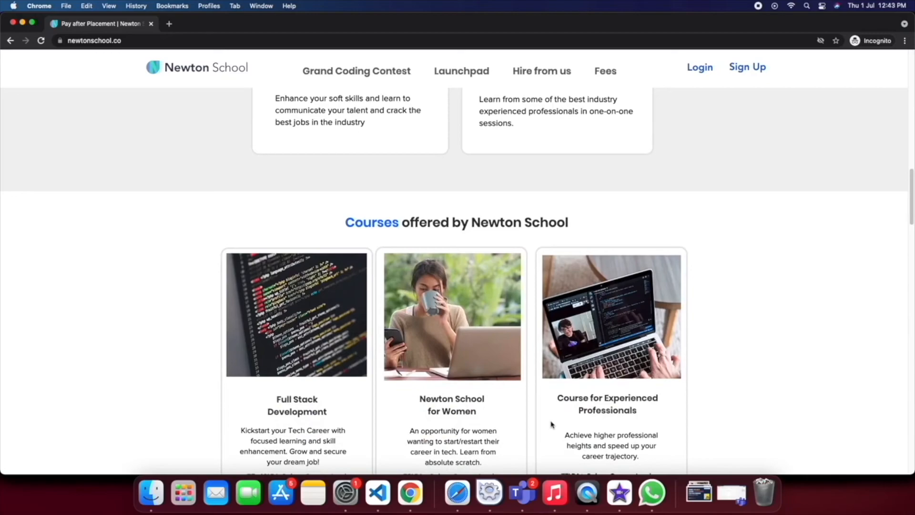
{"action": "scroll", "scroll_direction": "down", "scroll_amount": 3}
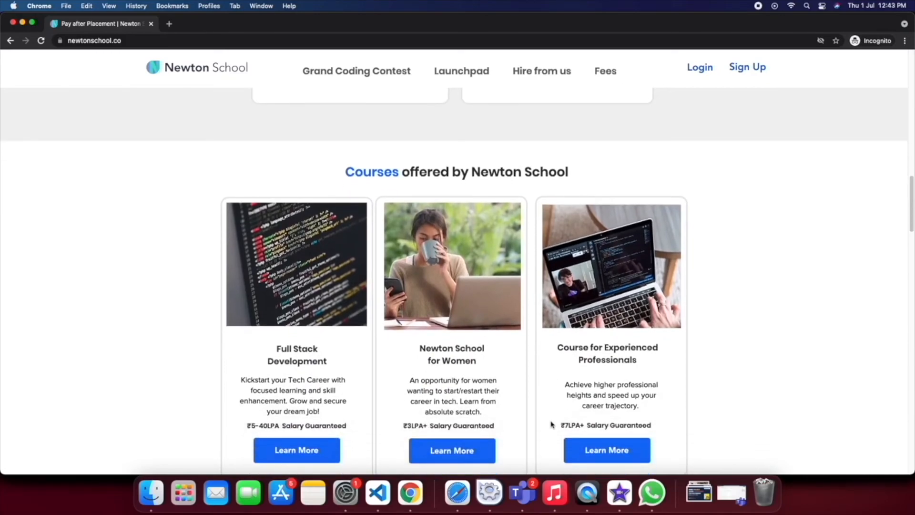
{"action": "scroll", "scroll_direction": "down", "scroll_amount": 3}
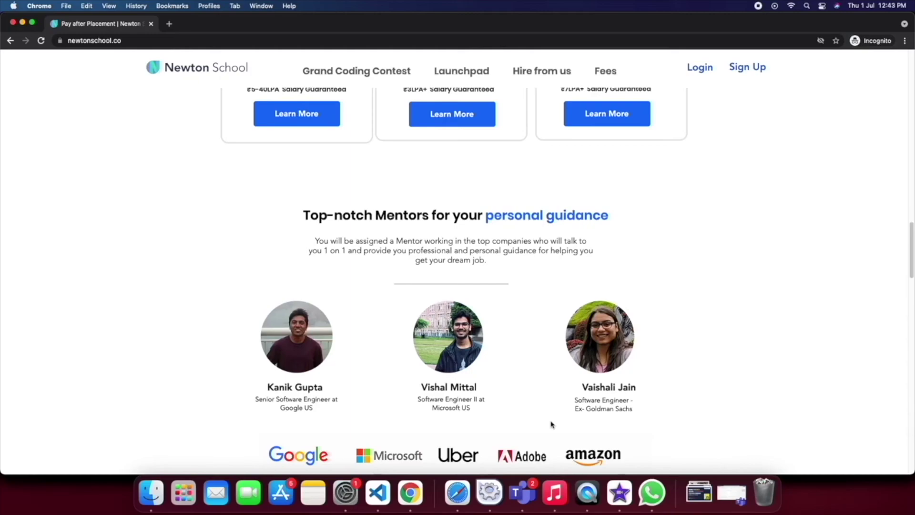
{"action": "scroll", "scroll_direction": "down", "scroll_amount": 3}
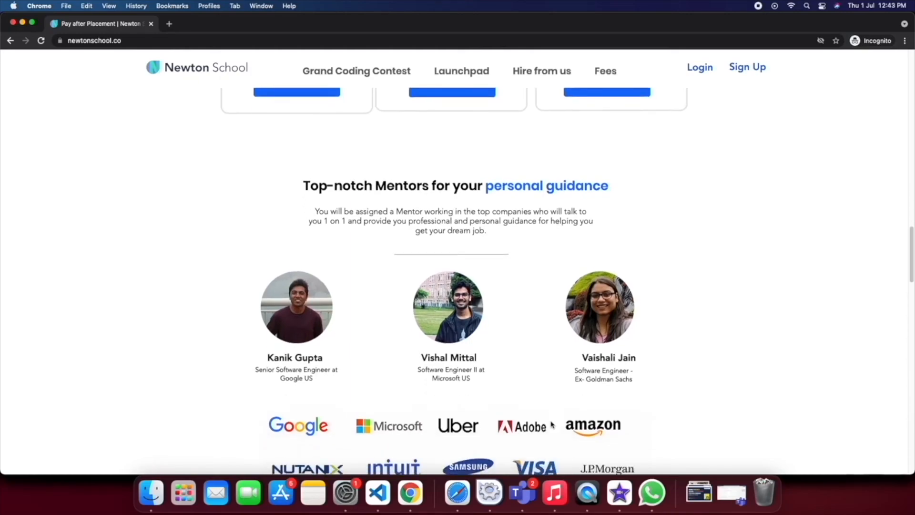
{"action": "scroll", "scroll_direction": "down", "scroll_amount": 3}
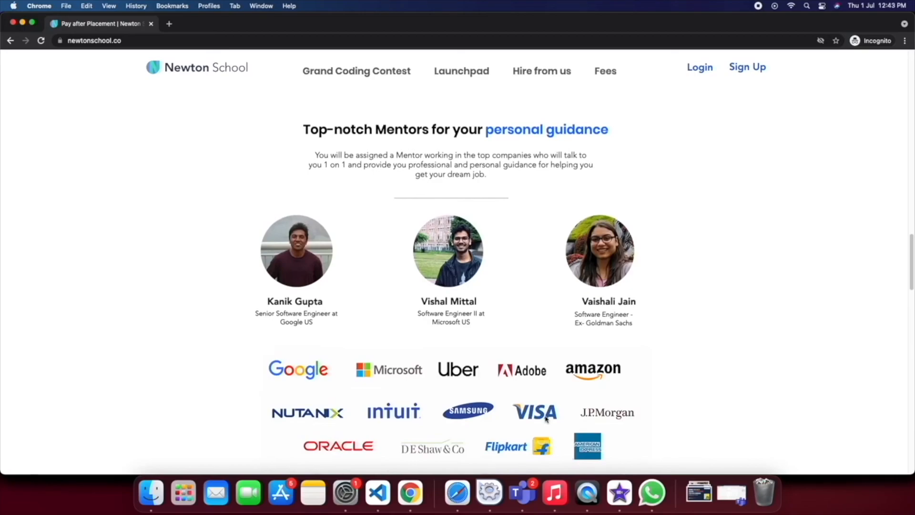
{"action": "scroll", "scroll_direction": "down", "scroll_amount": 3}
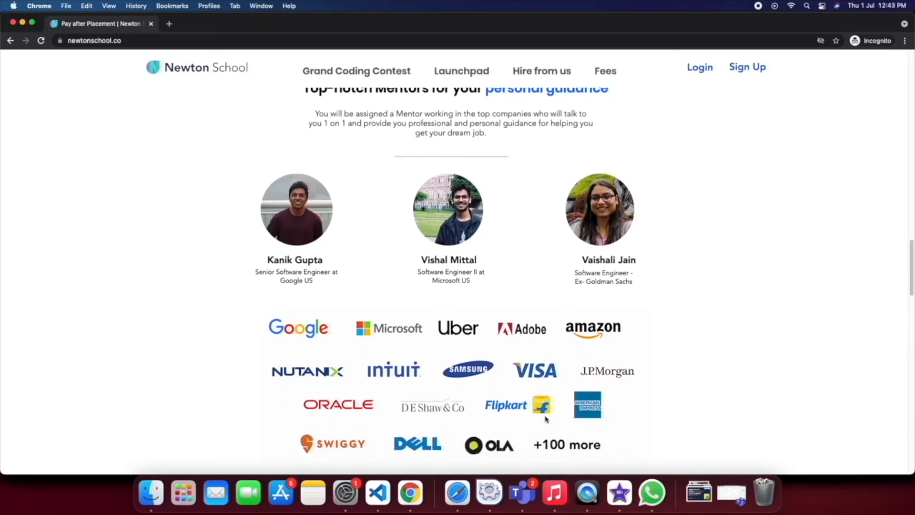